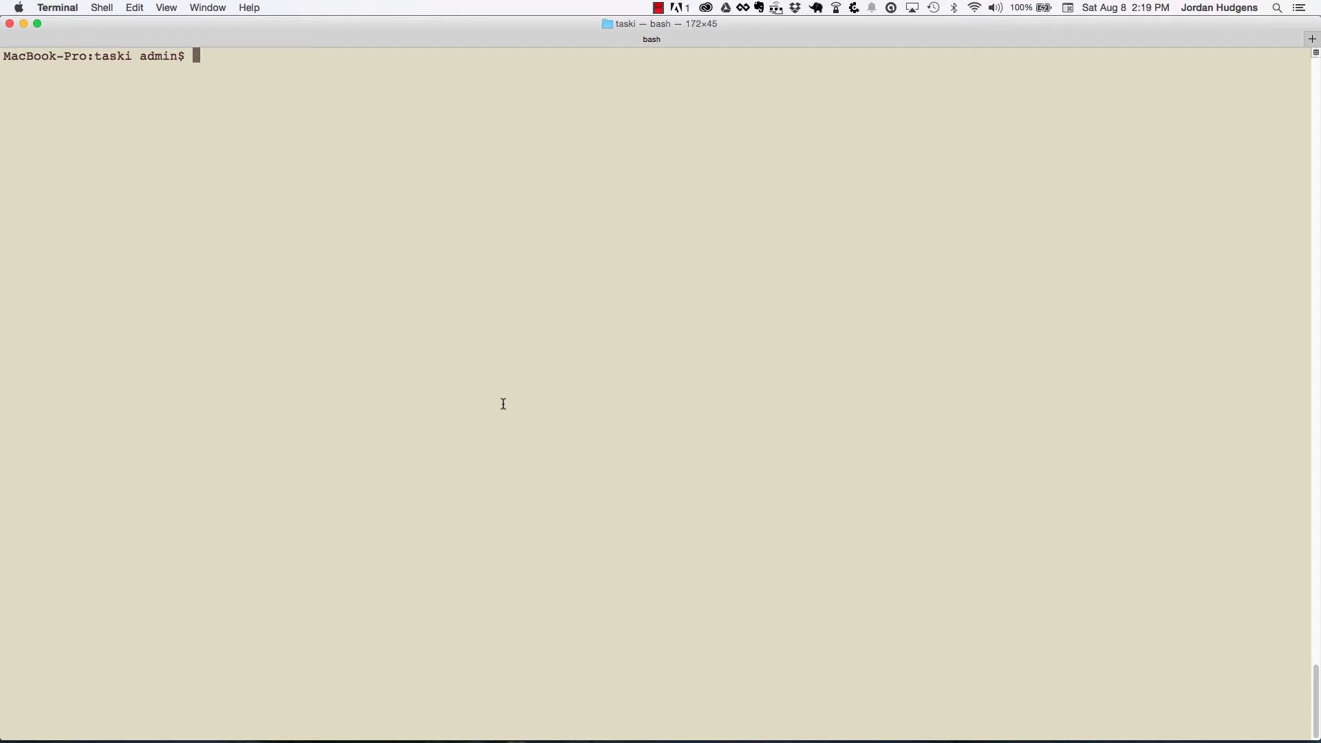
Step: Run 'rake db:create:all' in the taski project folder
text(rake db:c)
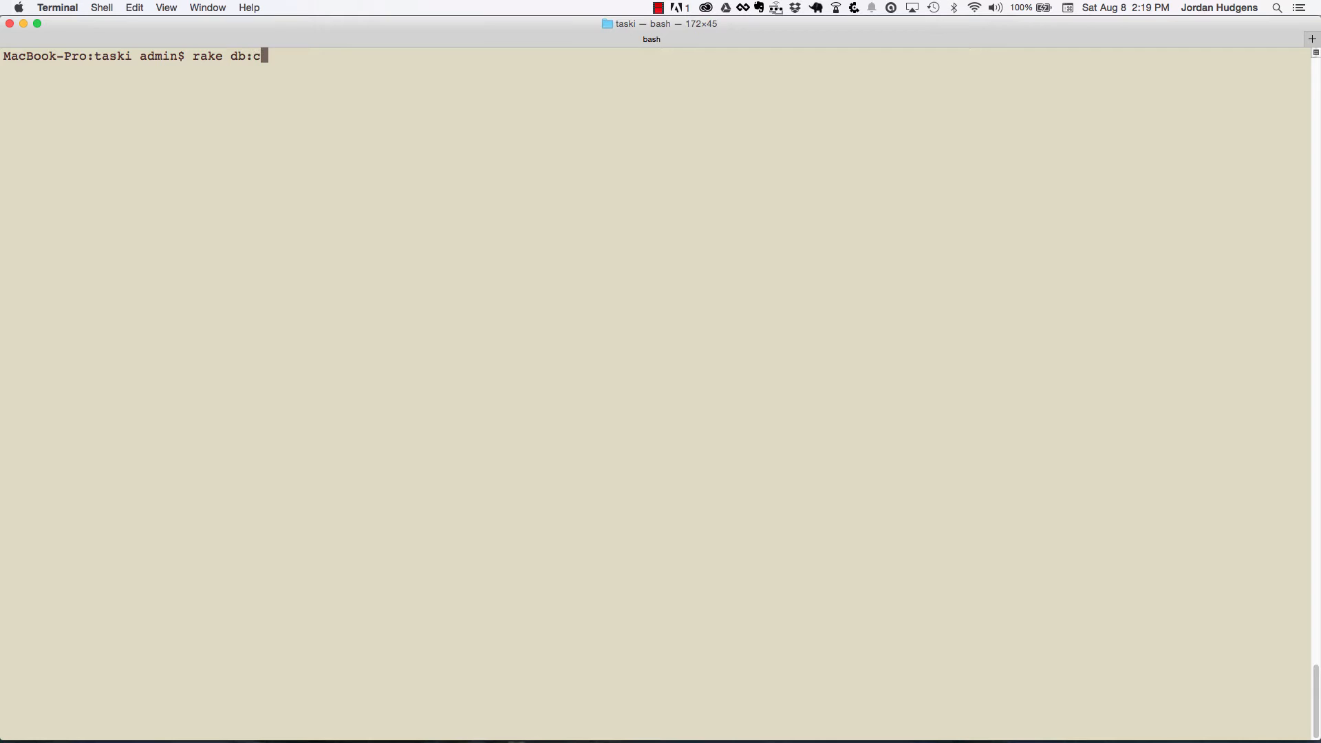
text(reate:)
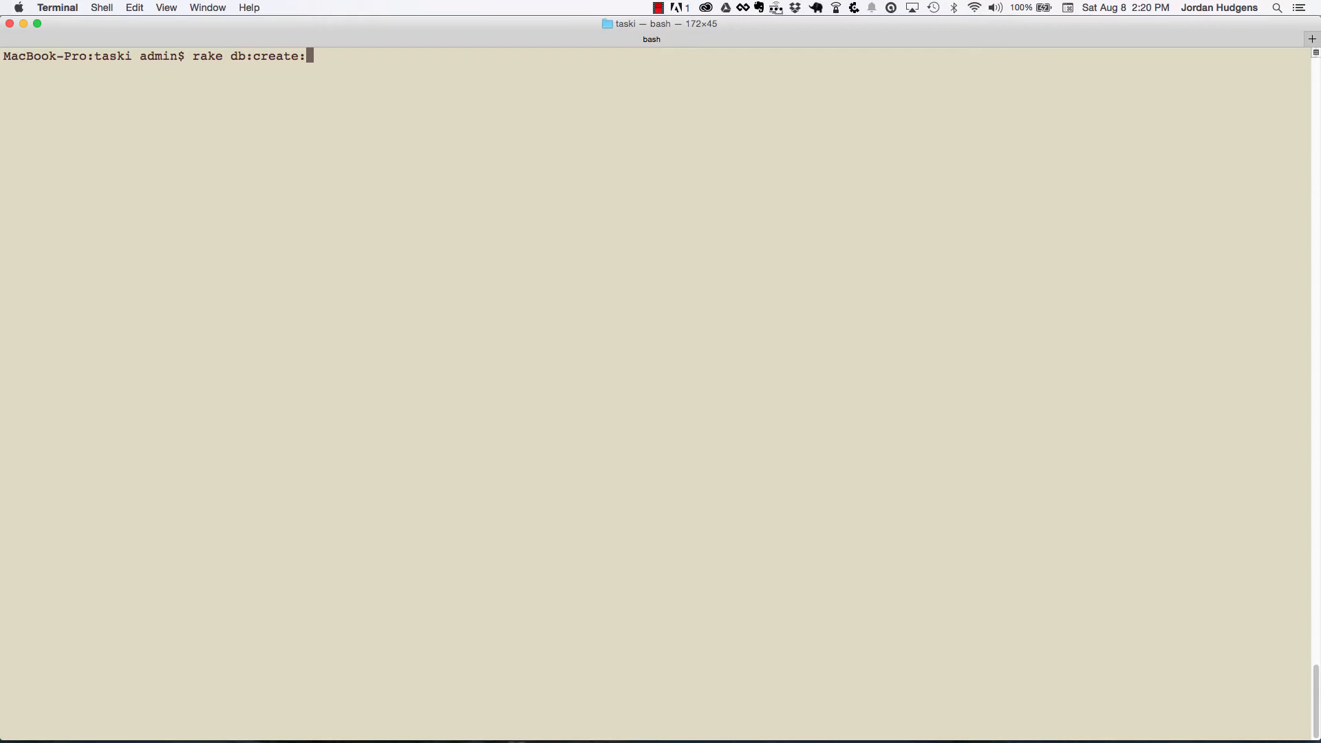
text(all)
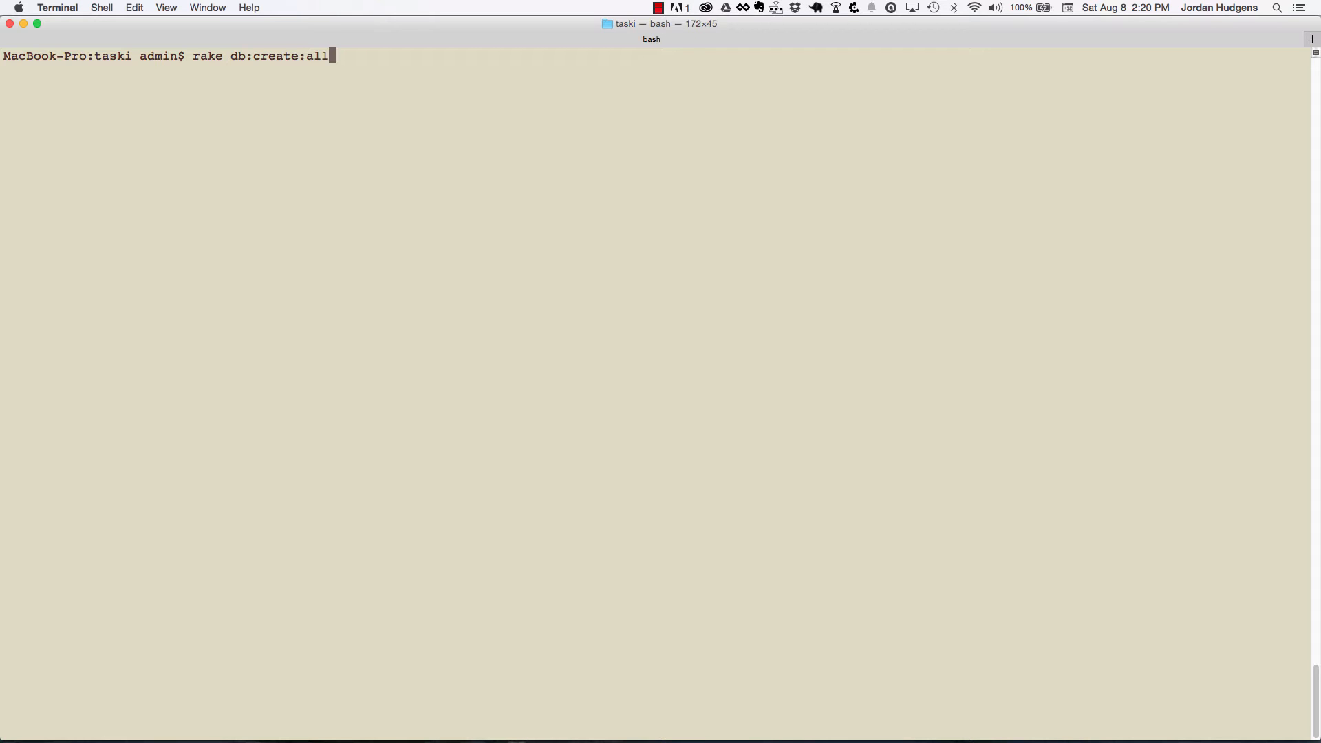
key(Return)
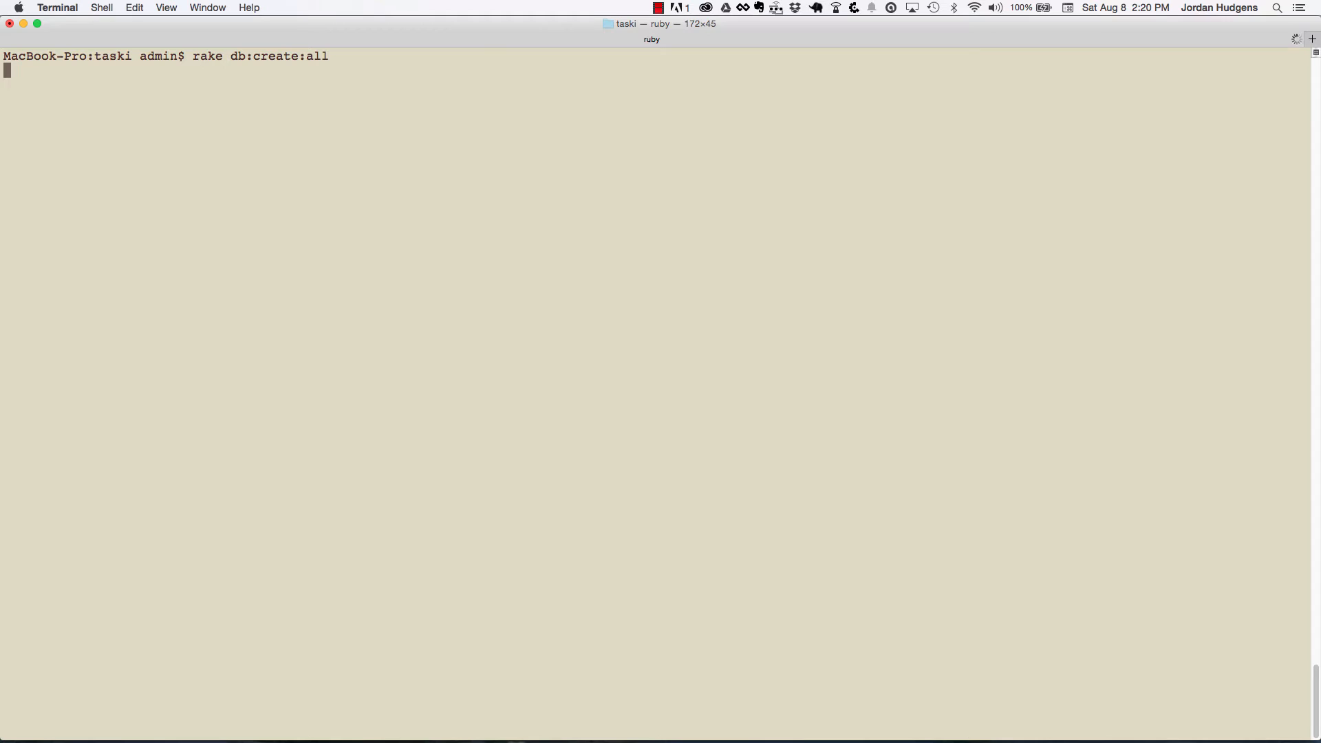
Step: Run 'rake db:migrate' and wait for the prompt to return
text(ra)
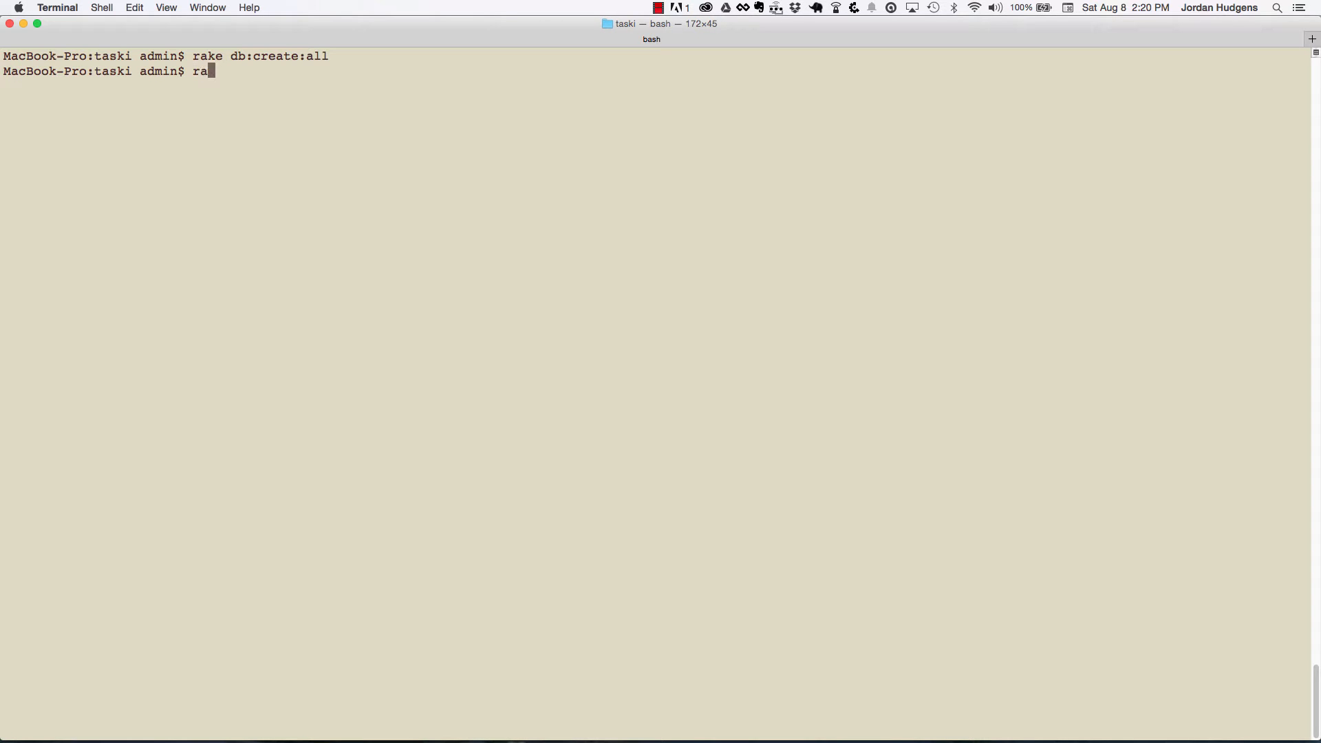
text(ke db:migrate)
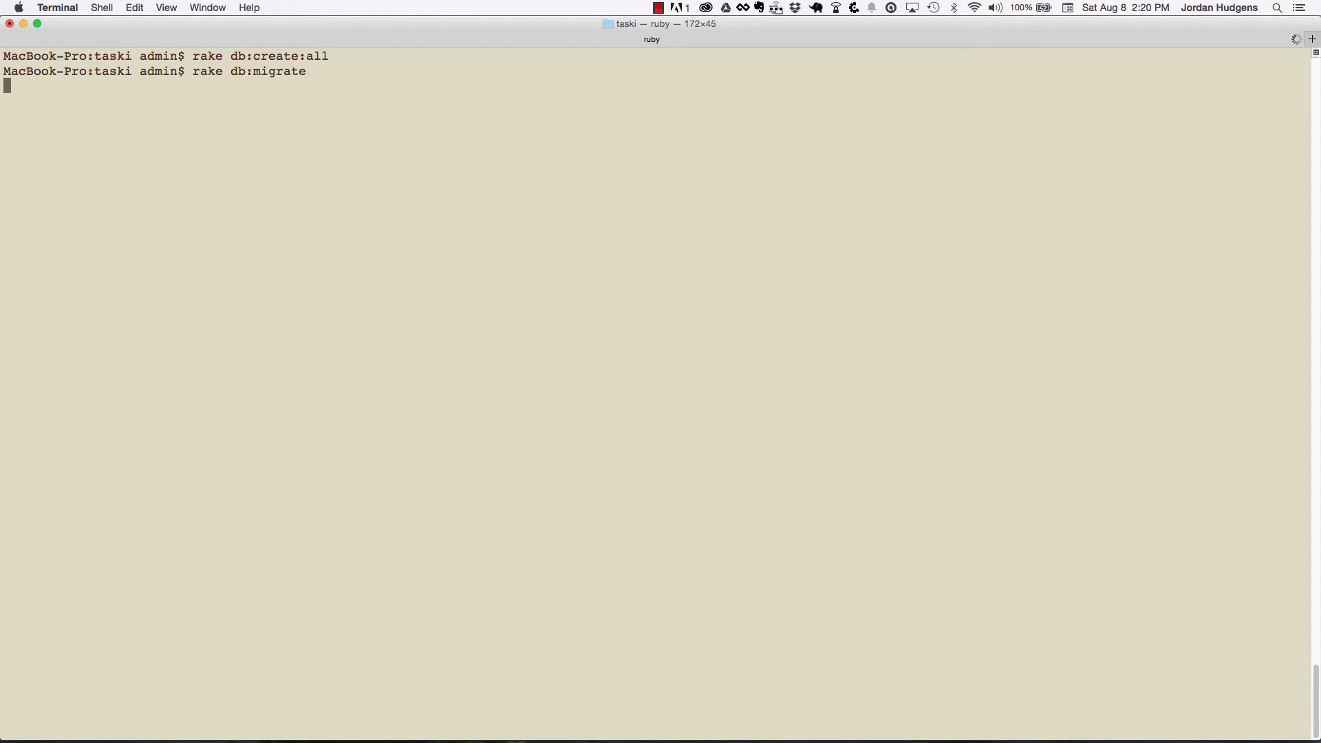
key(Return)
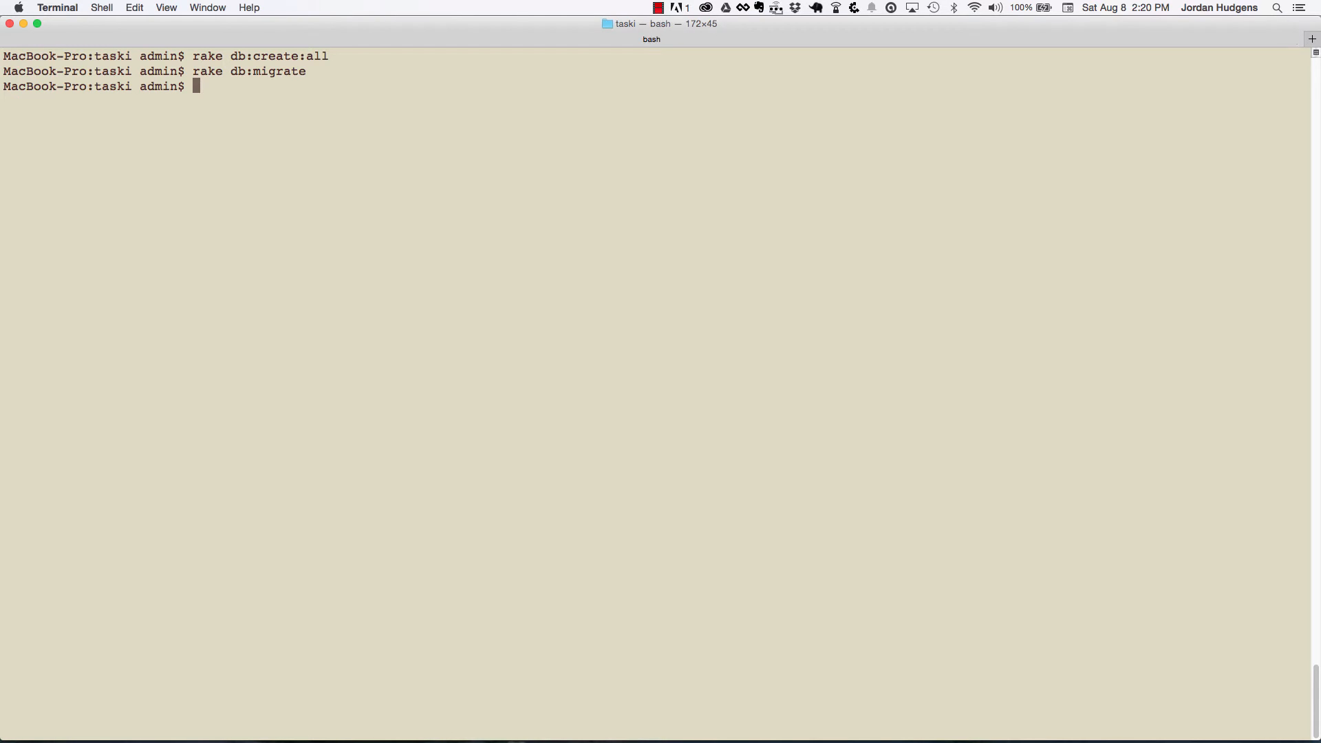
Step: Boot the WEBrick server on port 3000 with 'rails s'
text(rails)
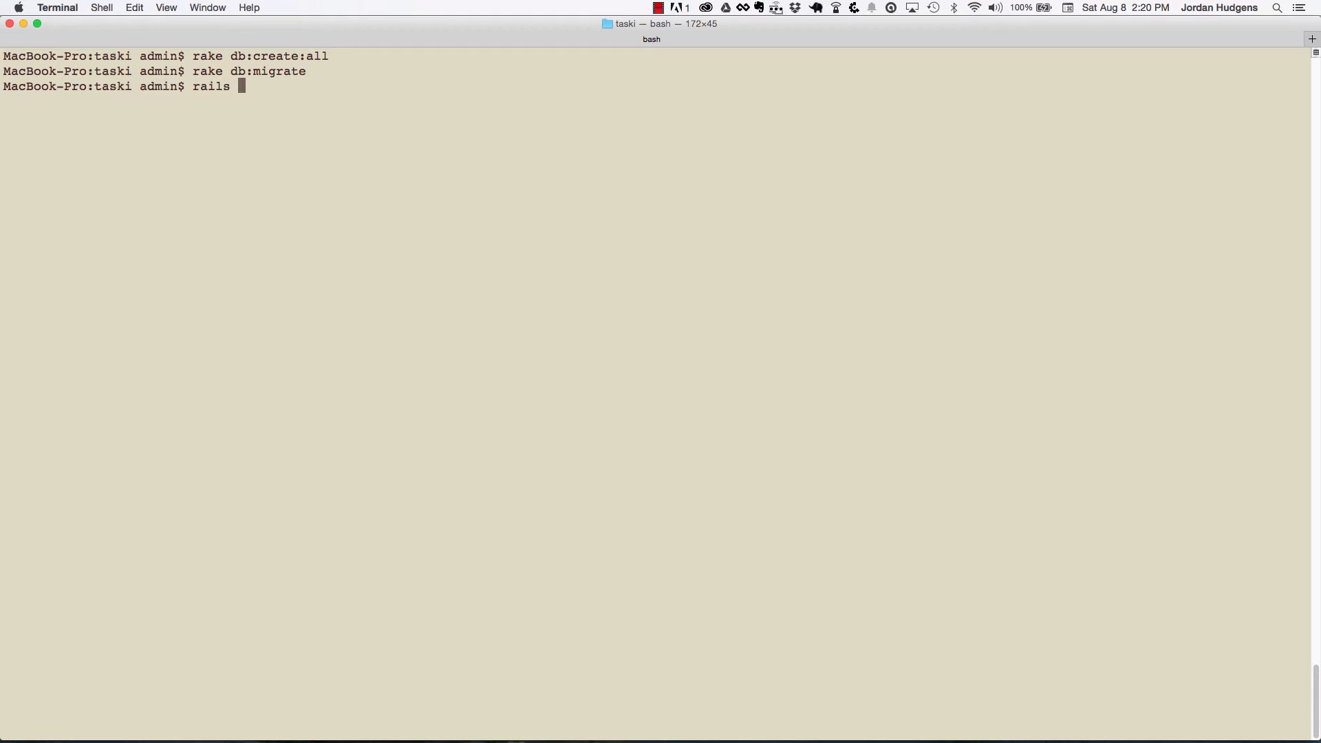
text(ser)
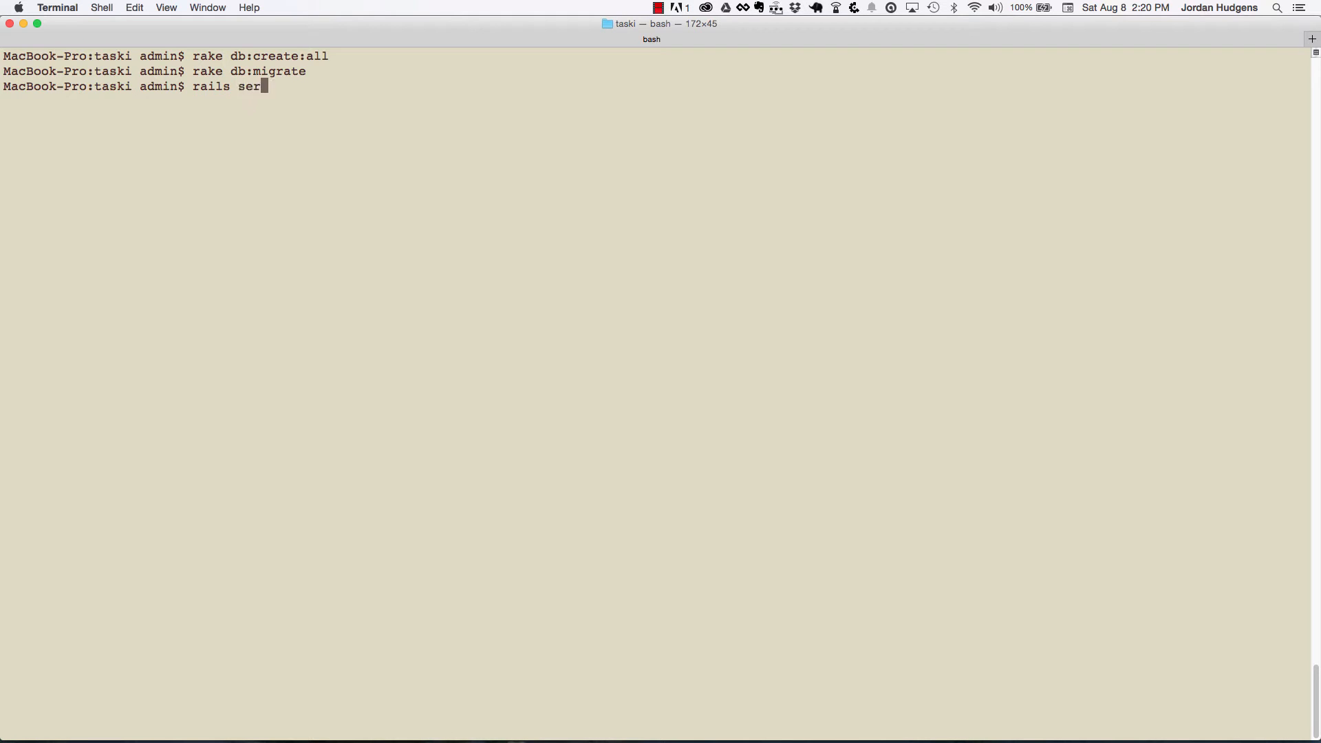
key(Backspace)
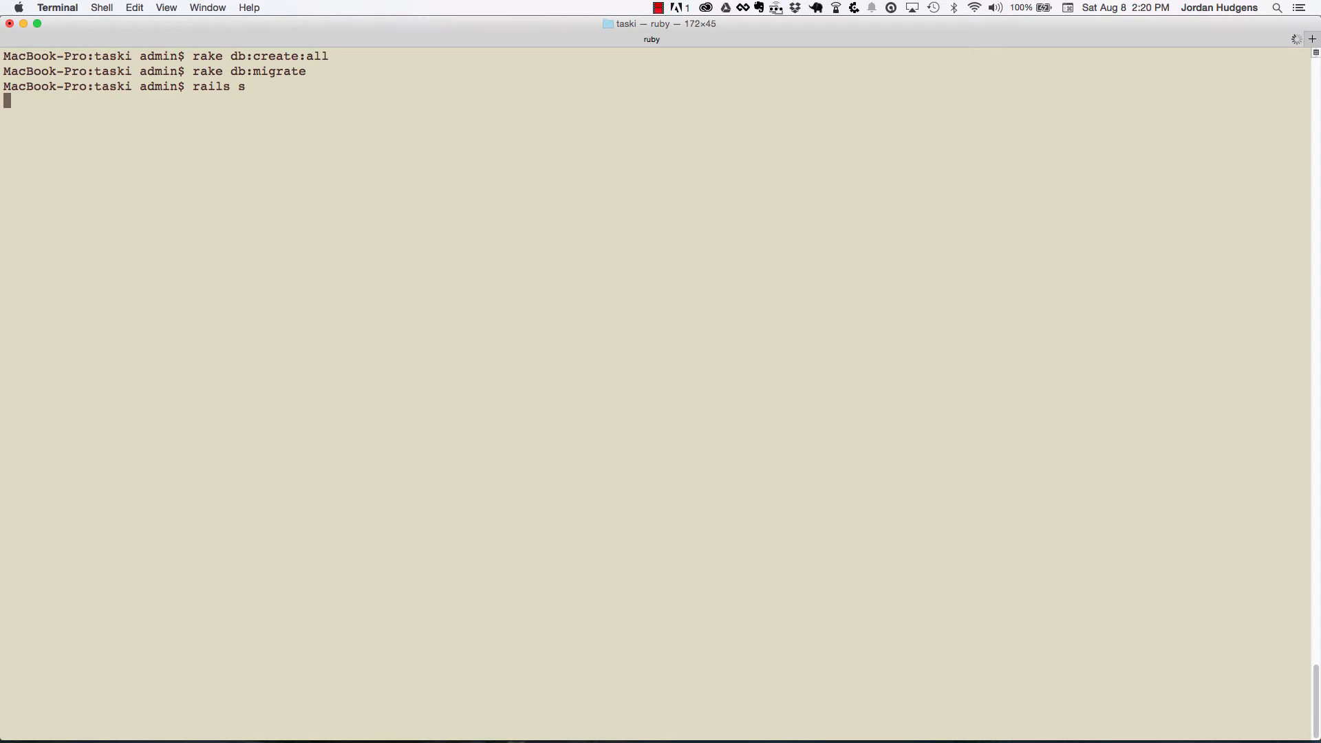
key(Return)
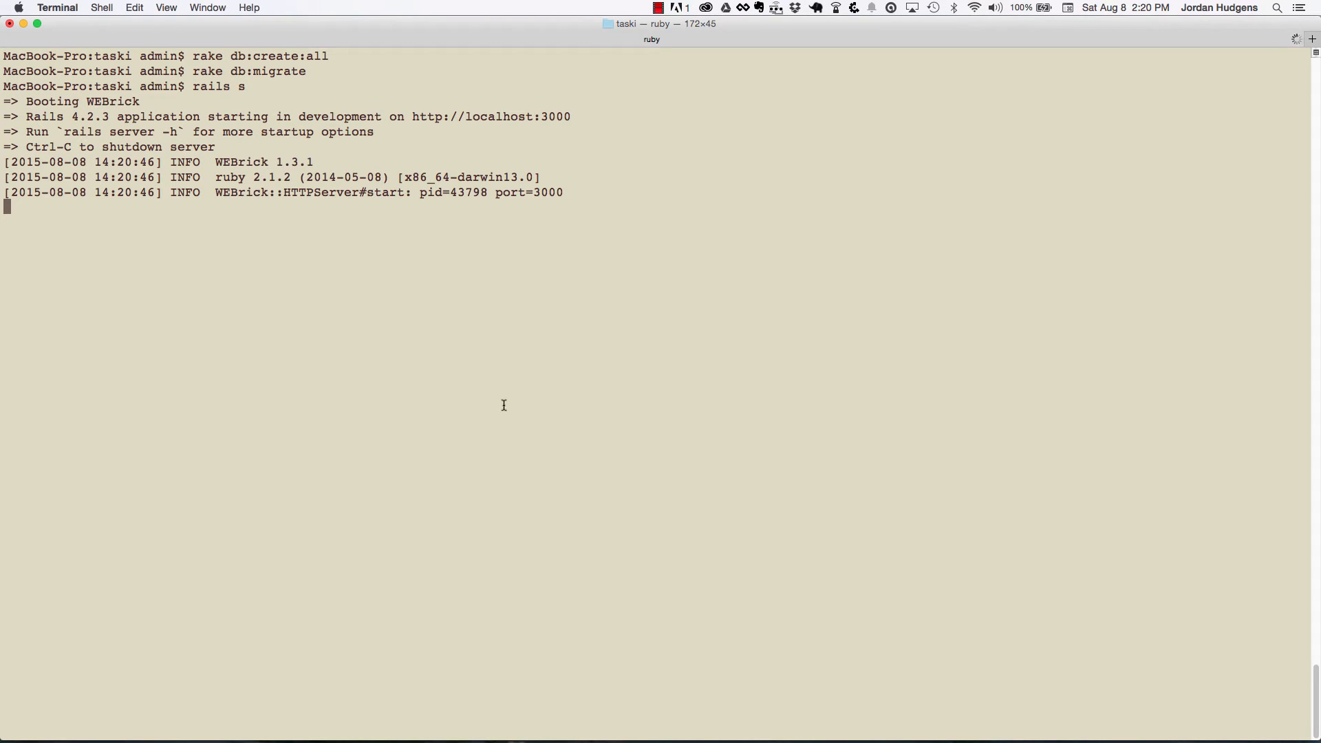
mouse_move(105, 108)
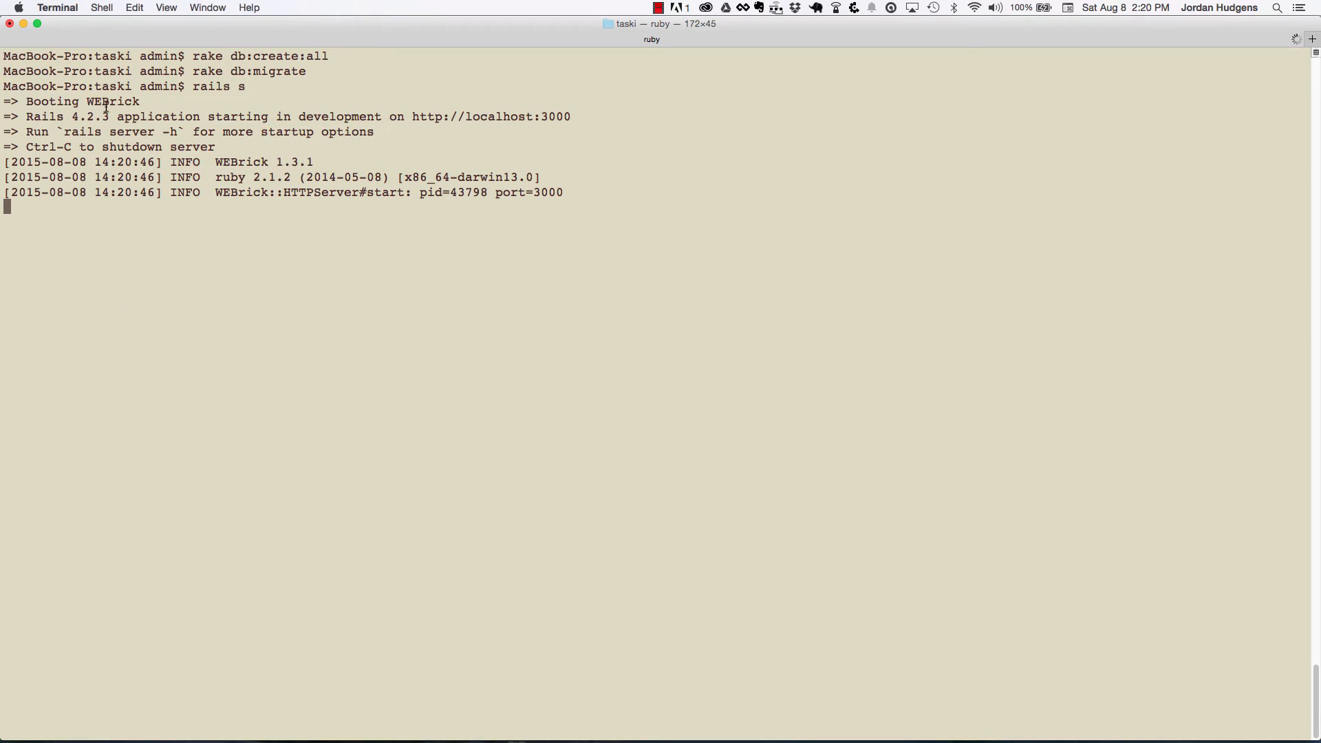
mouse_move(255, 140)
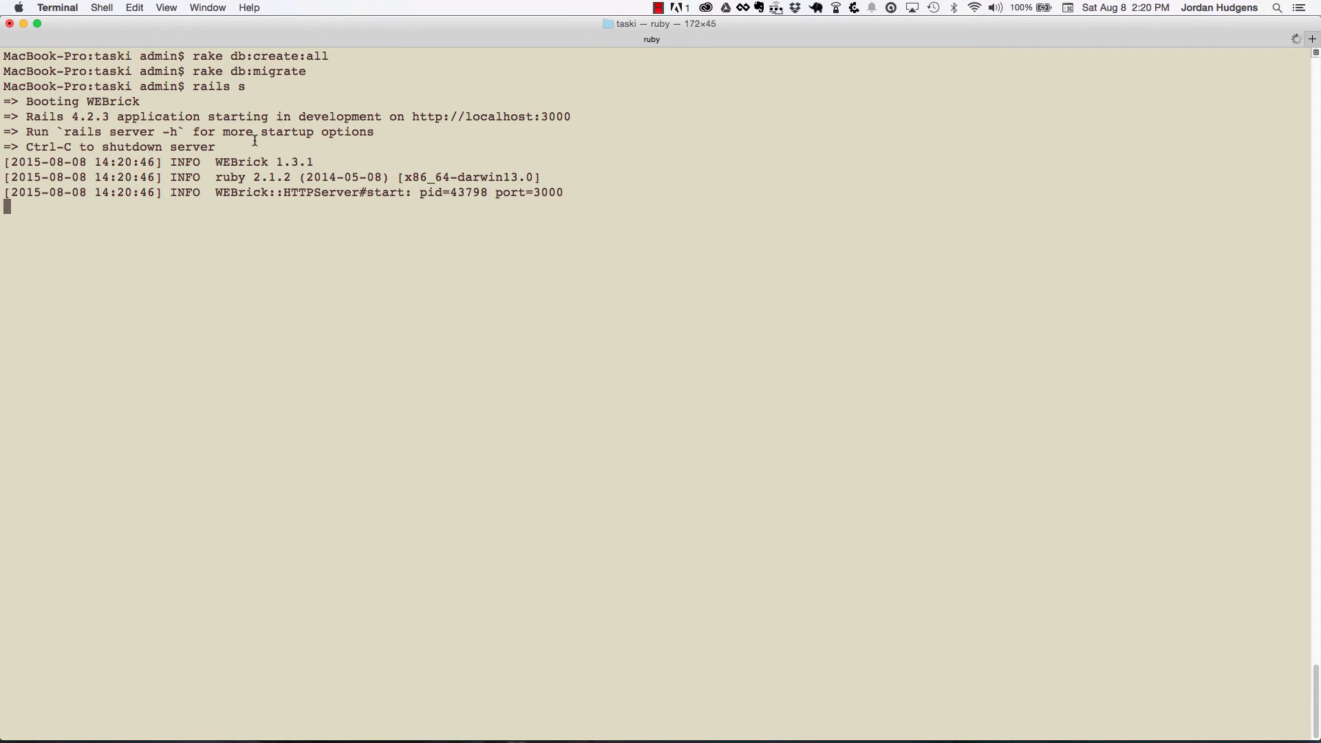
mouse_move(218, 191)
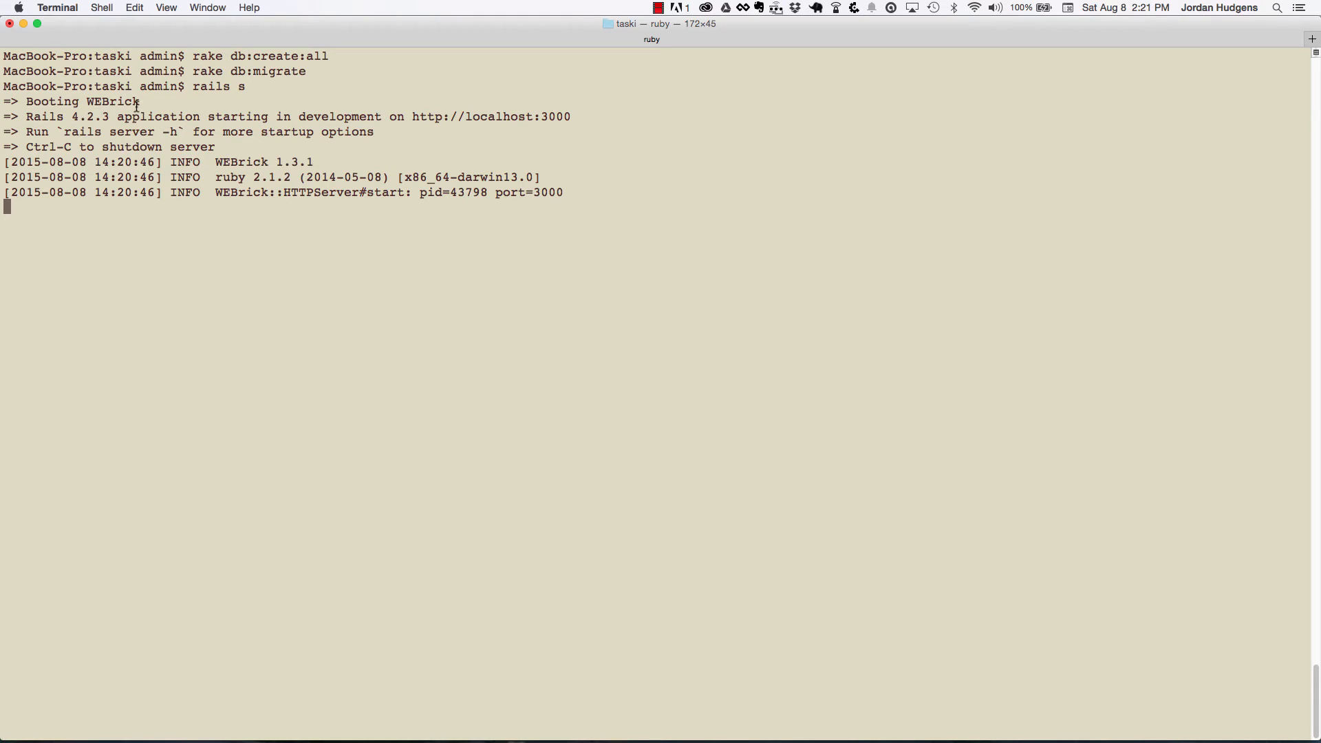
double_click(111, 101)
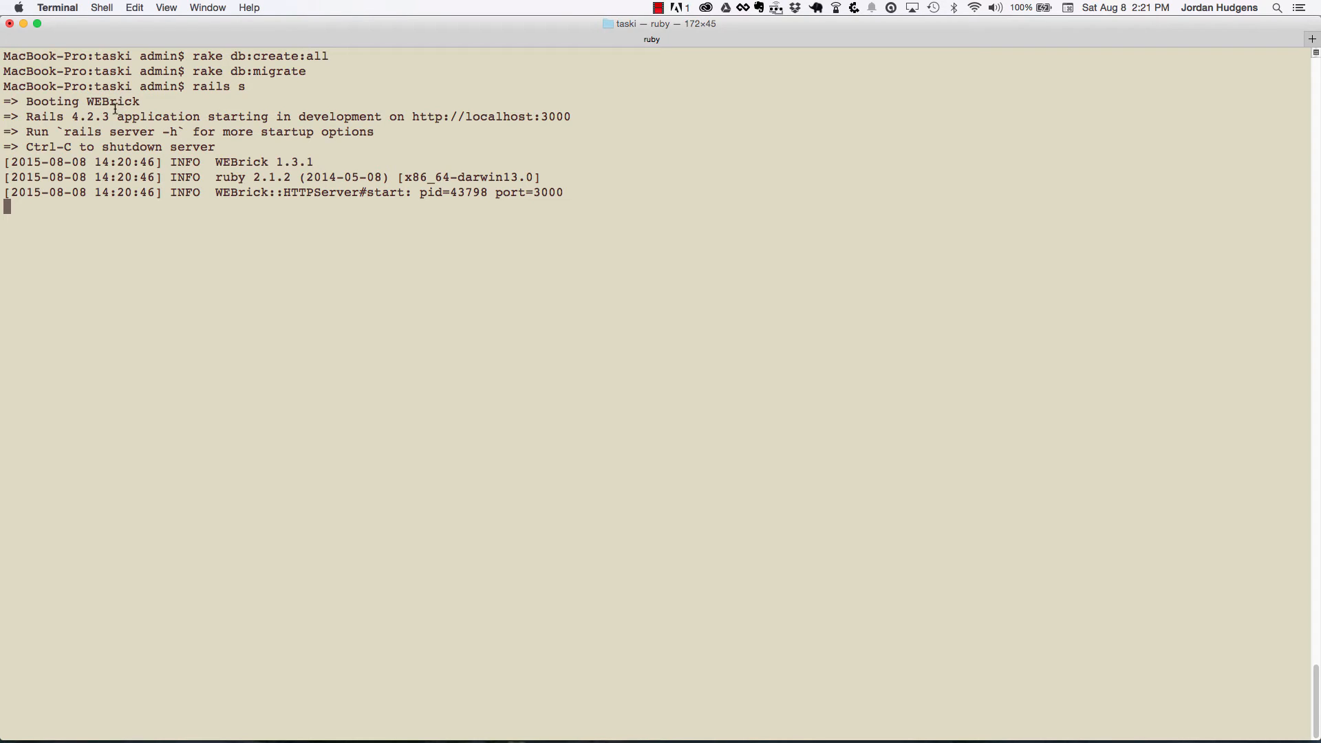
mouse_move(94, 101)
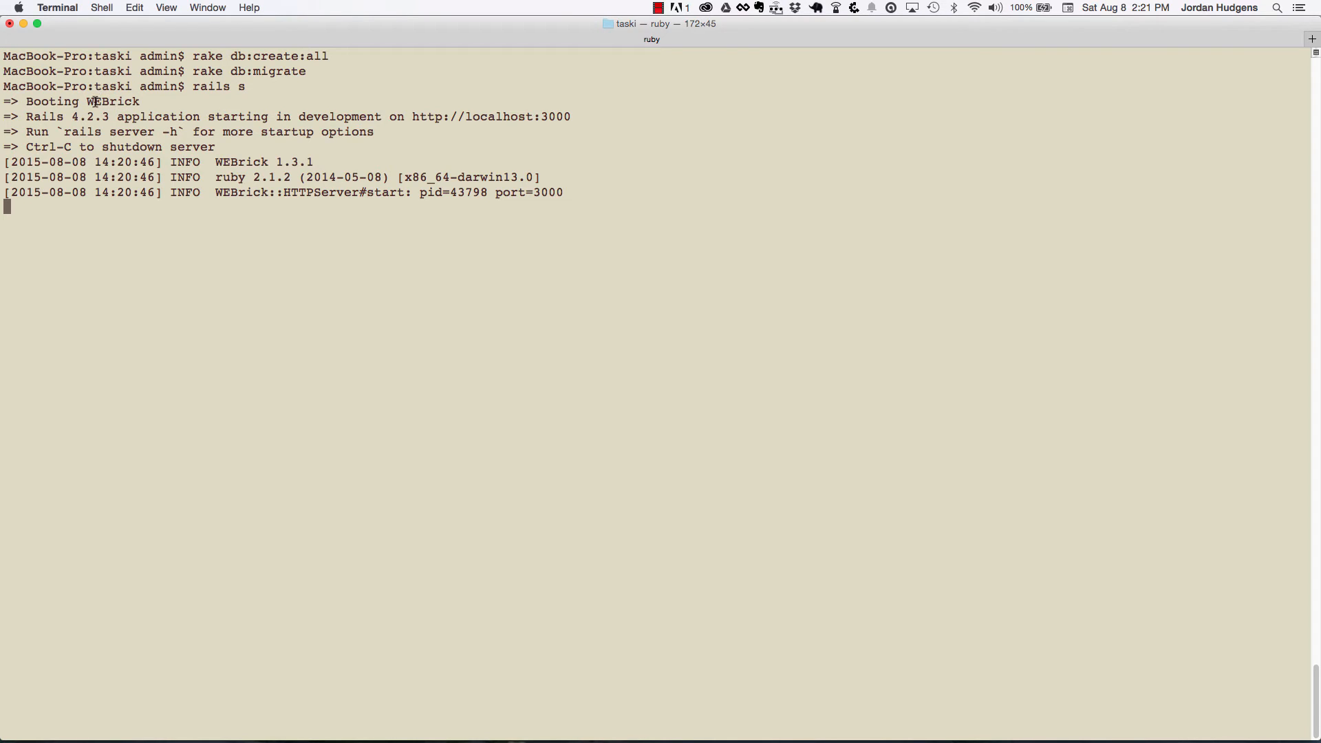
double_click(110, 101)
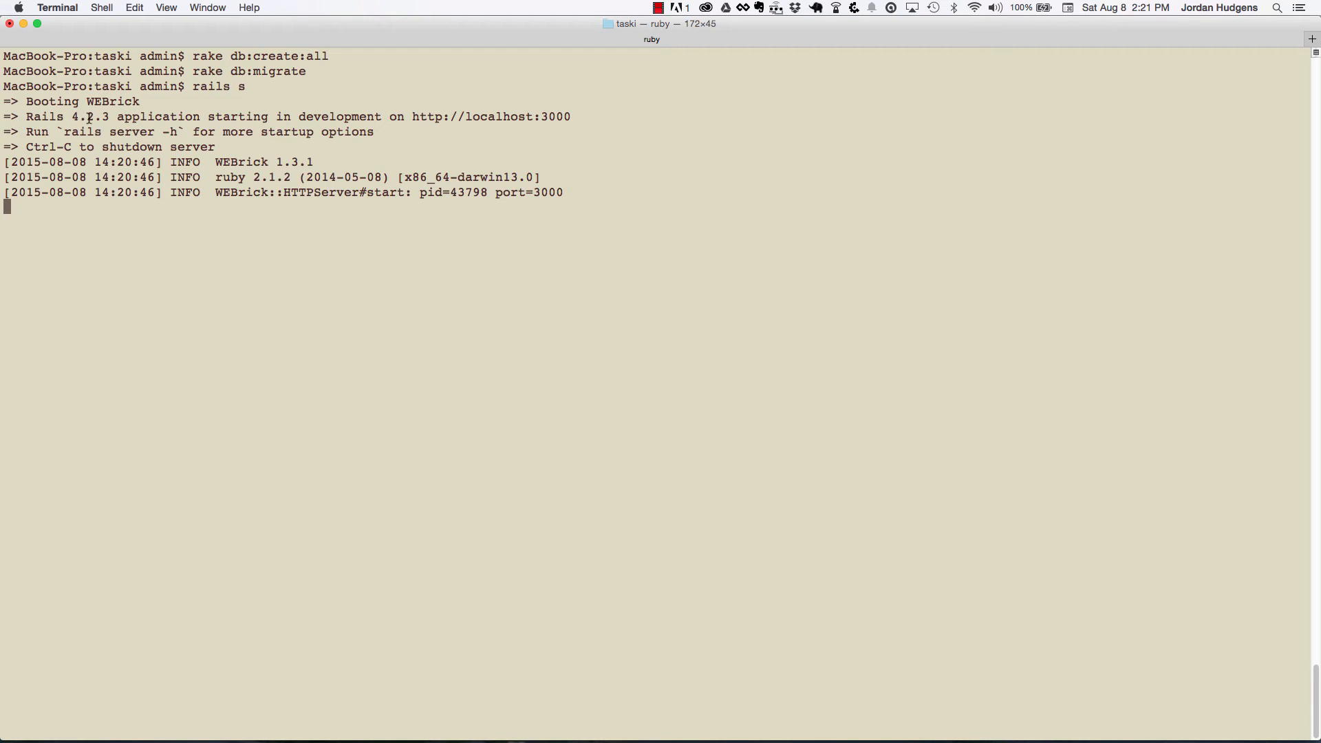
mouse_move(282, 116)
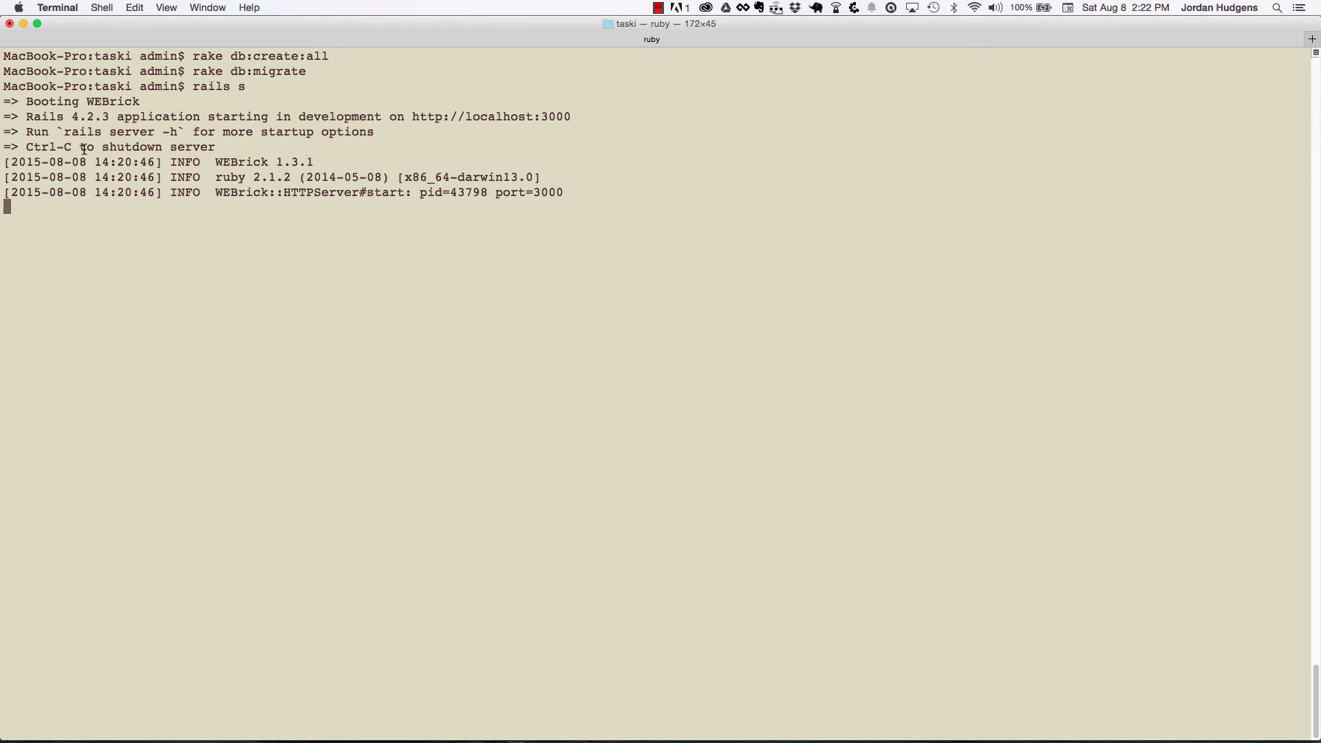
mouse_move(130, 162)
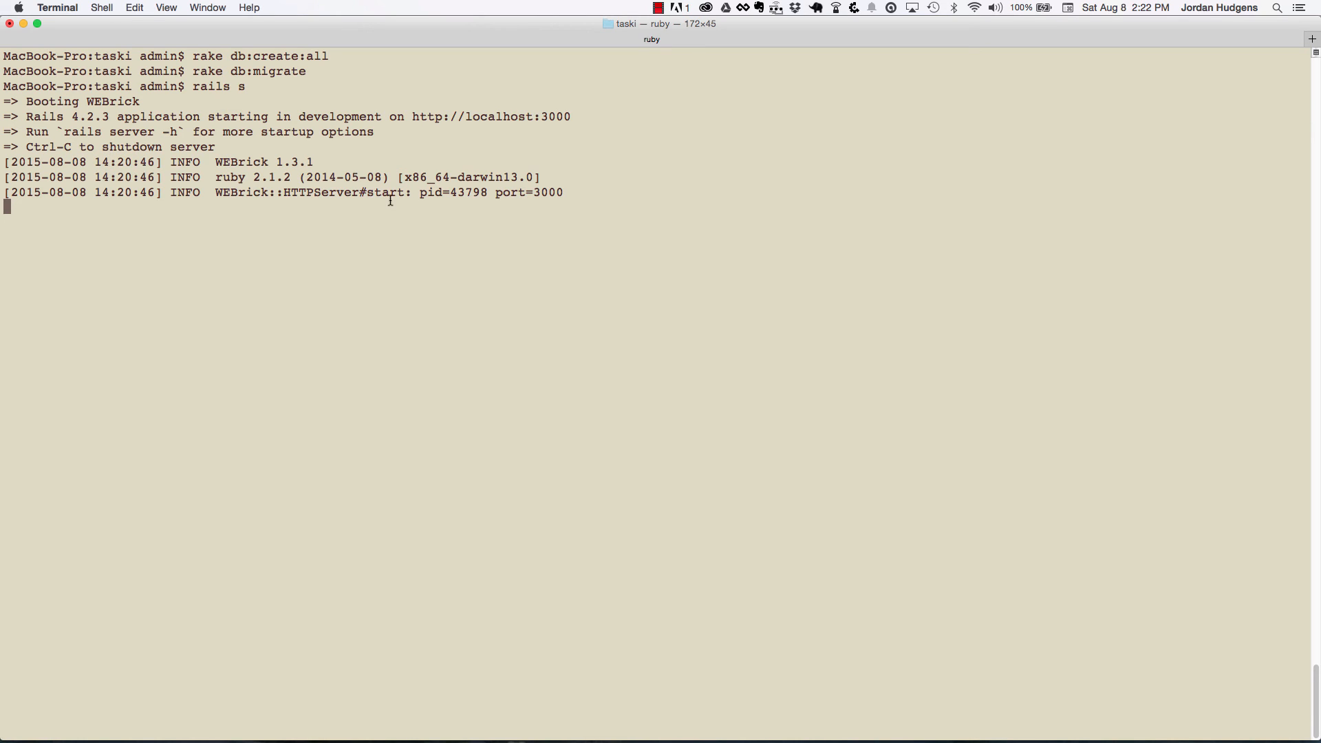
double_click(382, 192)
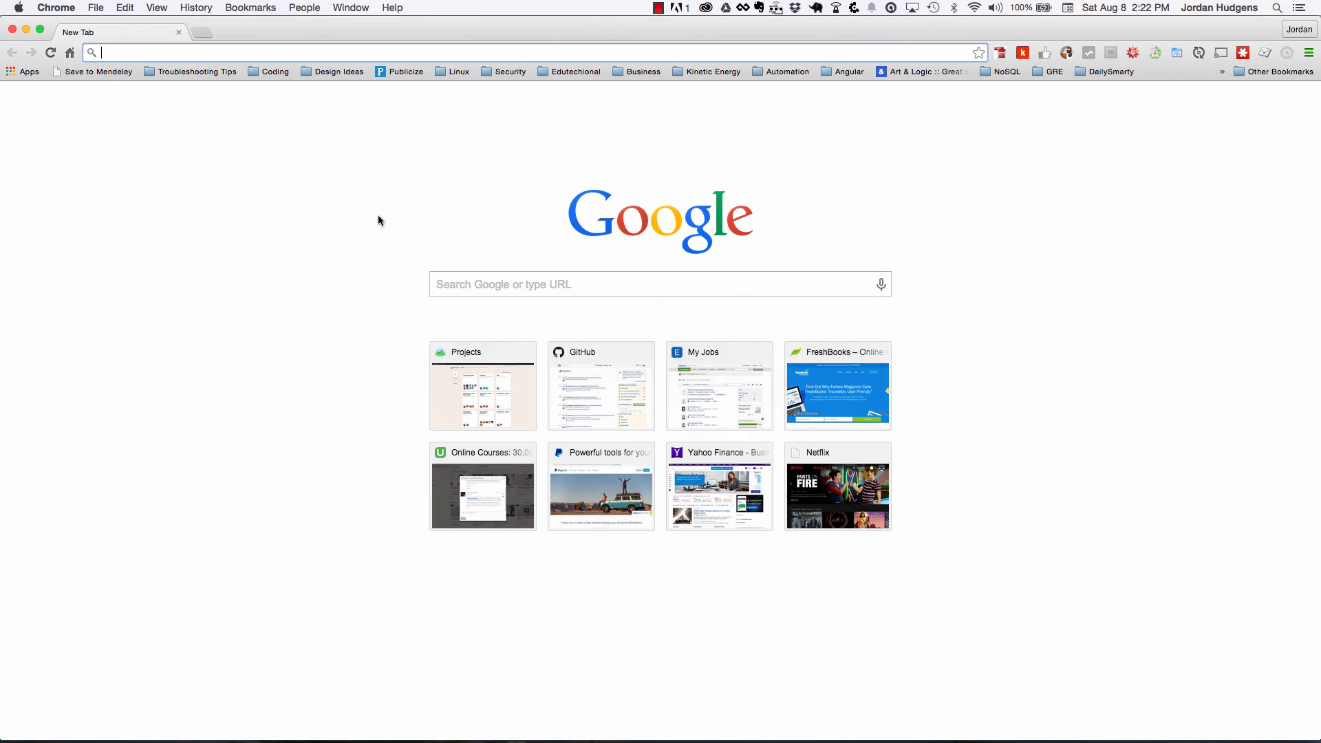
Step: Go to localhost:3000 in a Chrome tab to show the Welcome aboard page
text(localhost:3000)
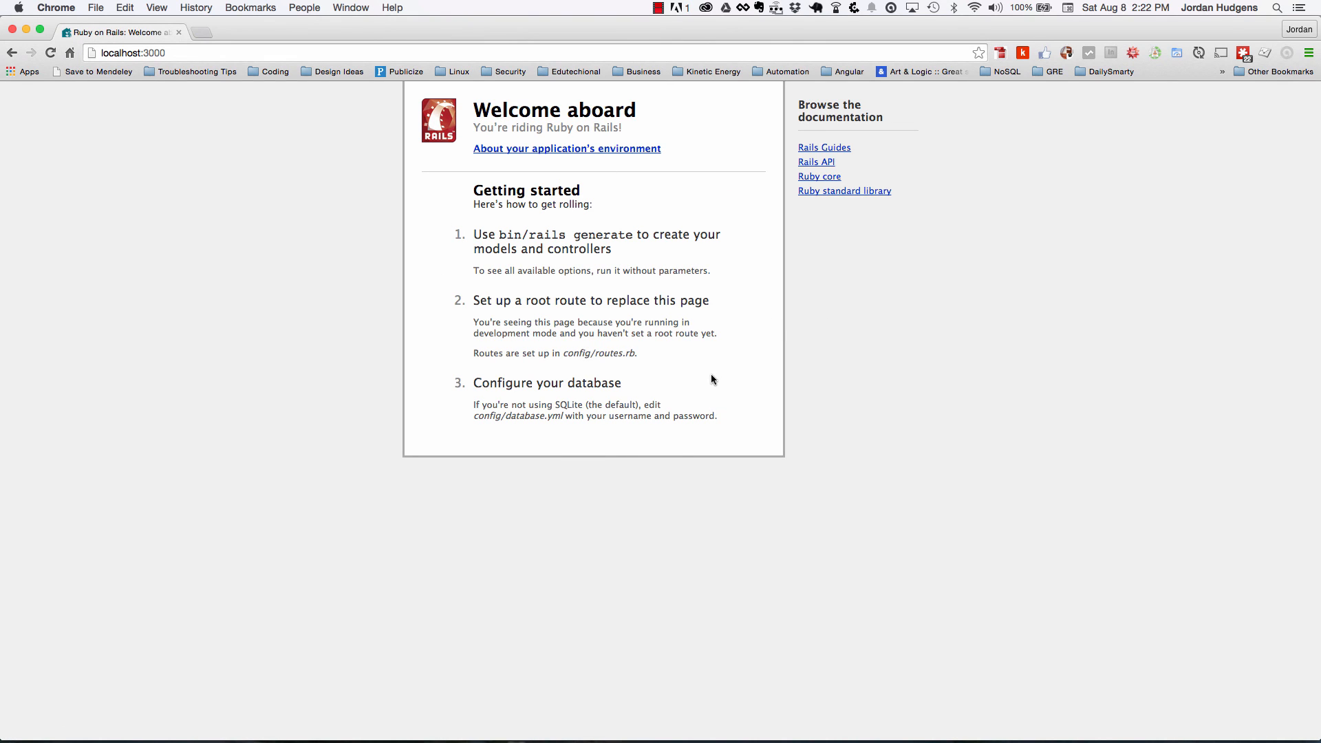
mouse_move(553, 363)
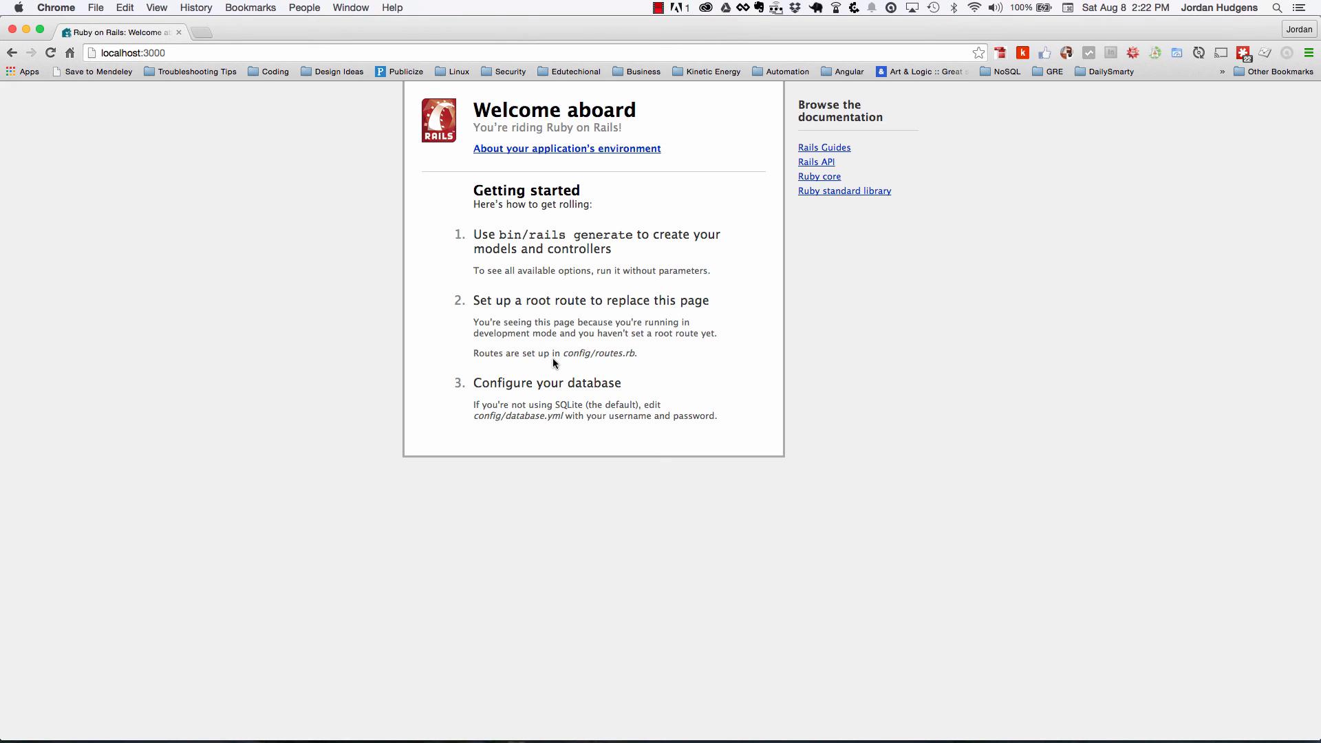